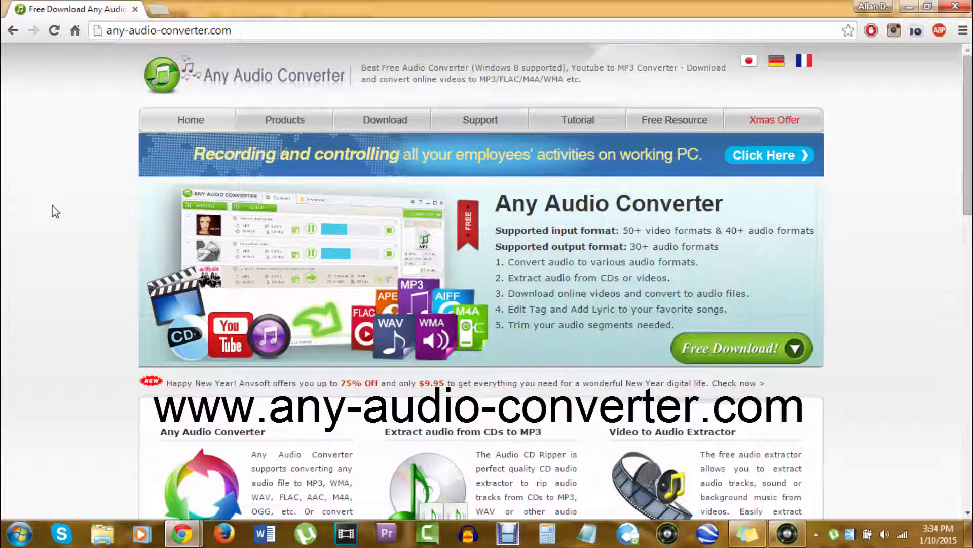
{"action": "mouse_move", "coordinate": [699, 360]}
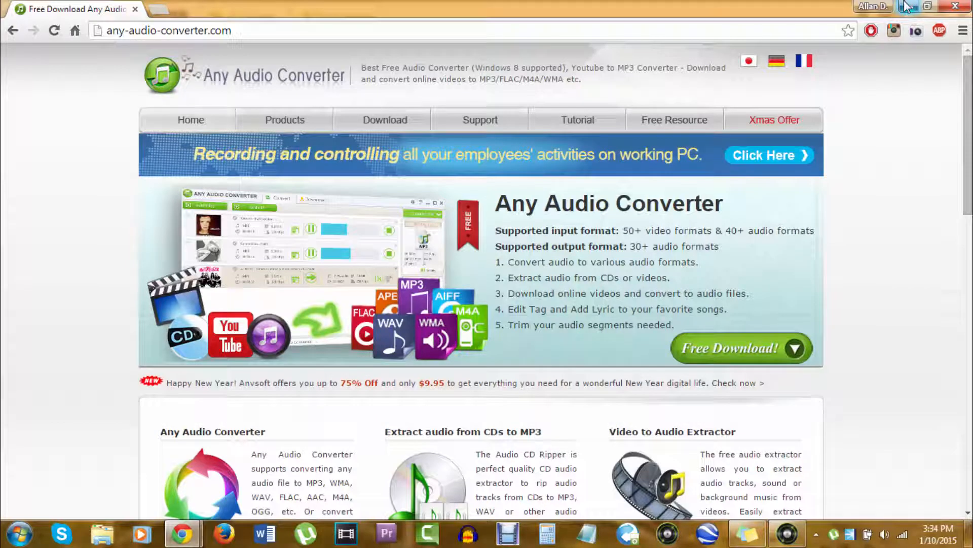
{"action": "mouse_move", "coordinate": [493, 398]}
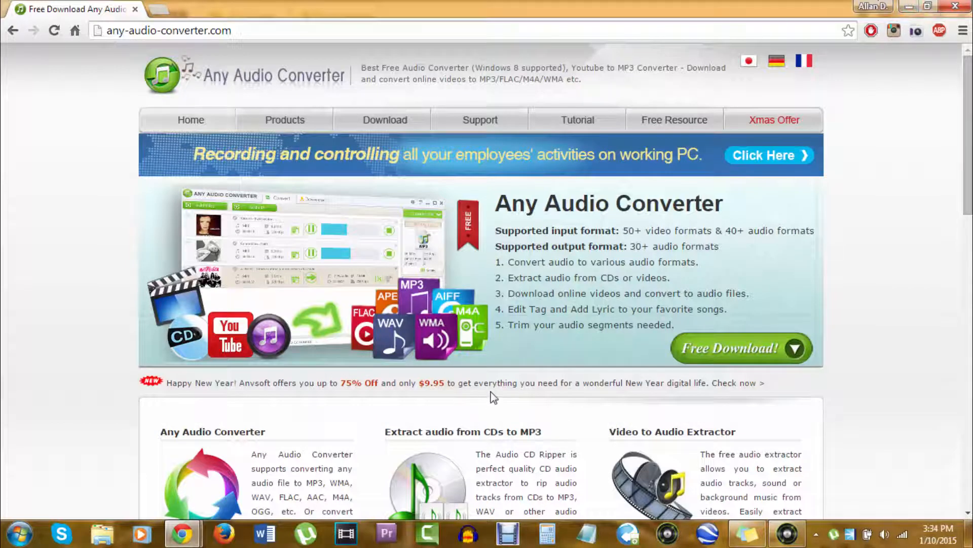
{"action": "mouse_move", "coordinate": [493, 382]}
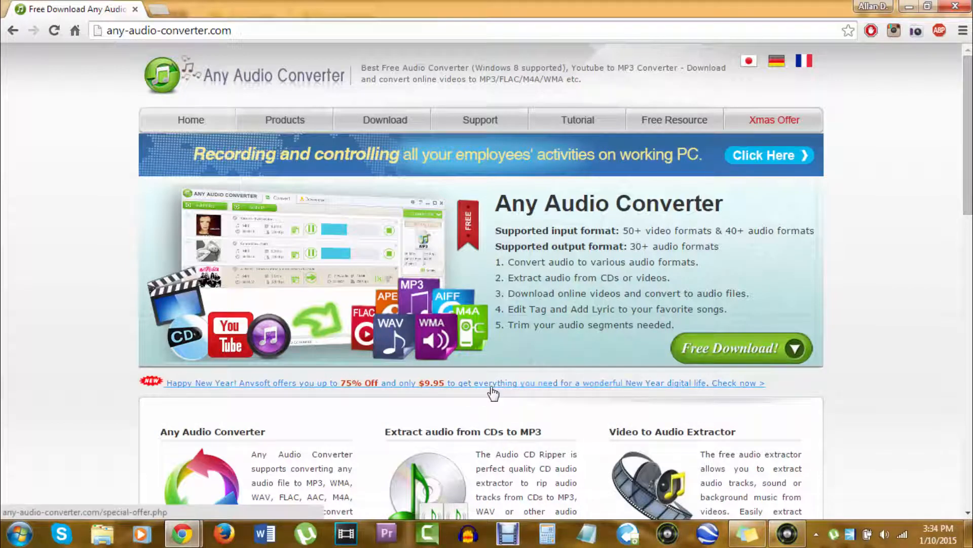
{"action": "mouse_move", "coordinate": [897, 233]}
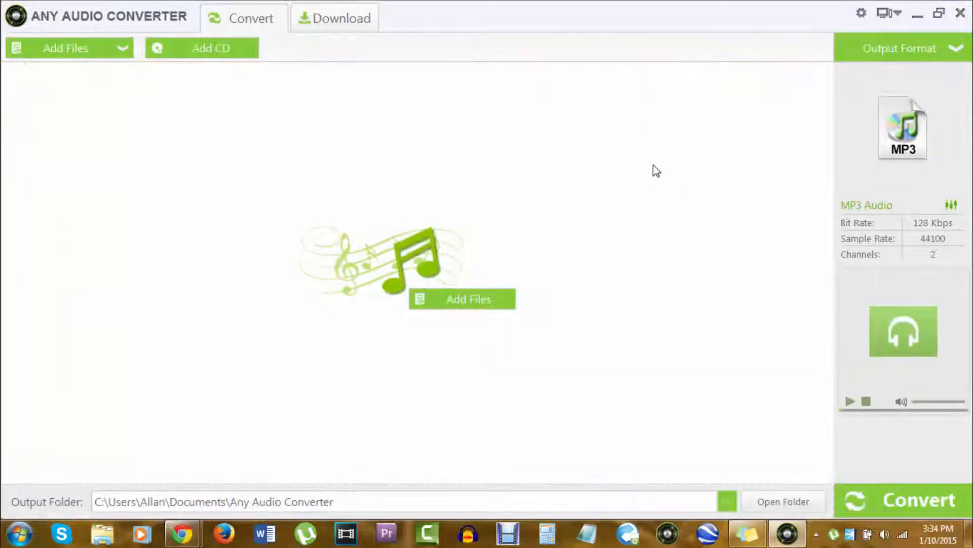
{"action": "mouse_move", "coordinate": [73, 104]}
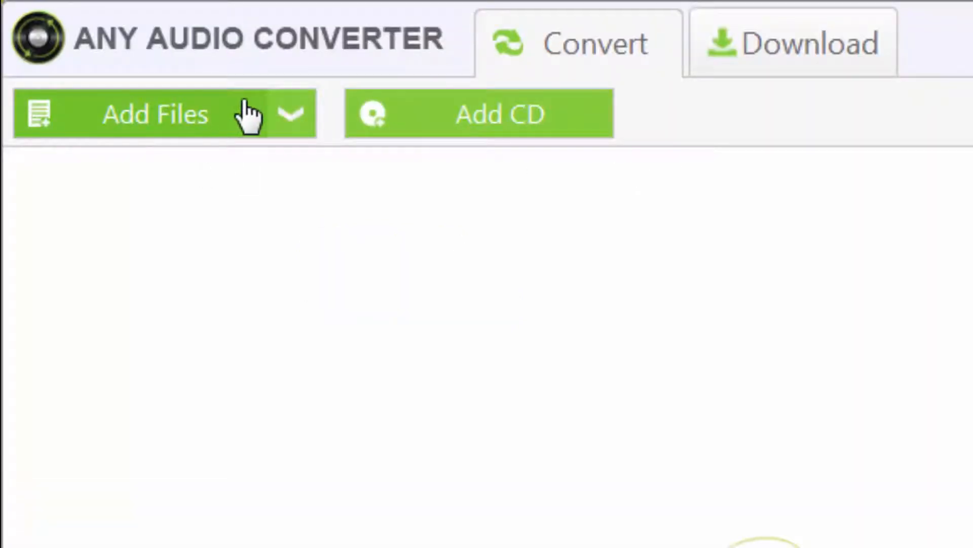
Step: Add 'A Beautiful Mess - Jason Mraz' from Videos > YouTube Downloads to the conversion list
{"action": "left_click", "coordinate": [155, 114]}
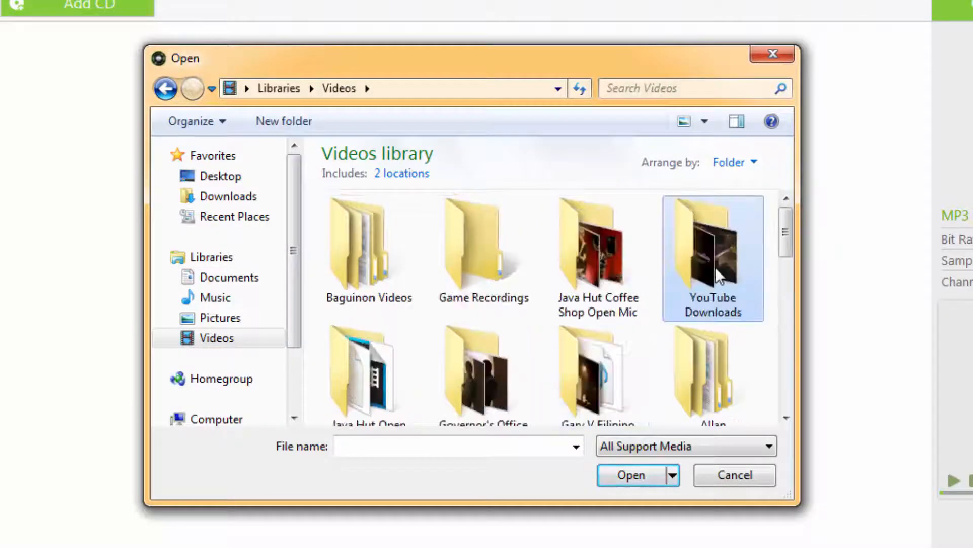
{"action": "double_click", "coordinate": [713, 254]}
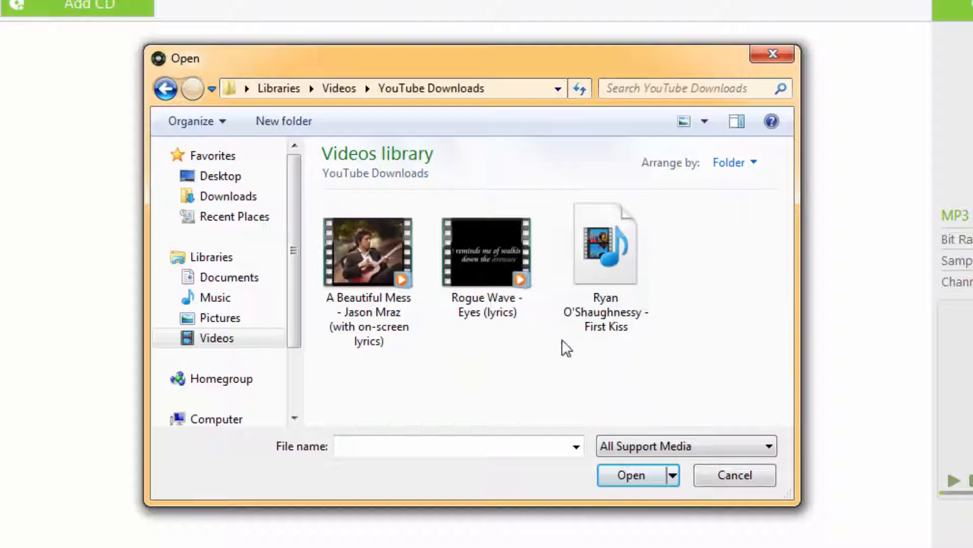
{"action": "mouse_move", "coordinate": [469, 351]}
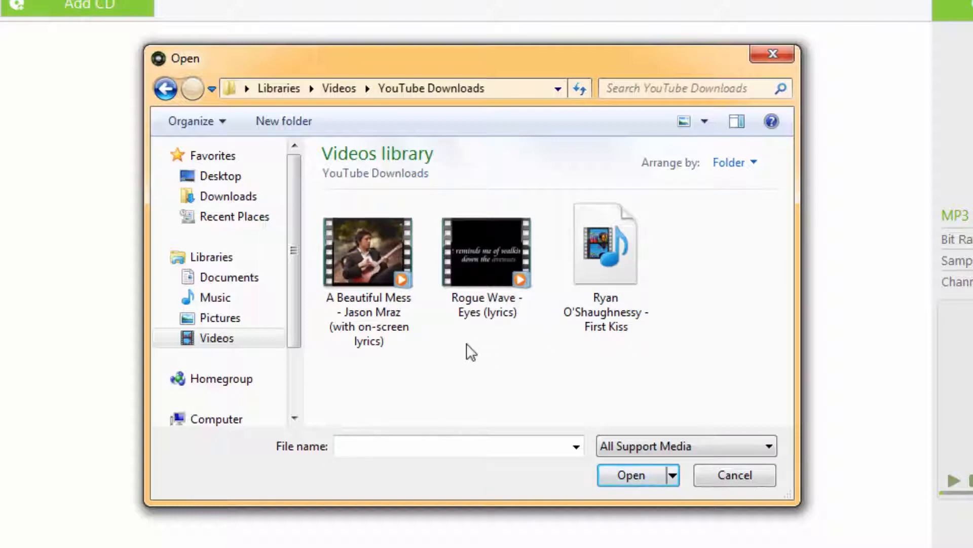
{"action": "left_click", "coordinate": [734, 475]}
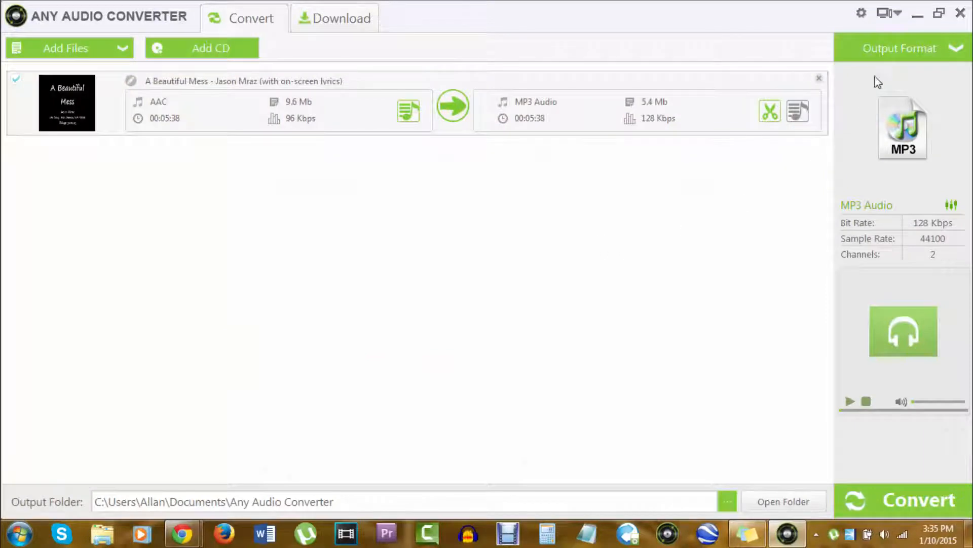
Step: Choose the MP3 Audio (*.mp3) profile as the output format for the video
{"action": "left_click", "coordinate": [900, 48]}
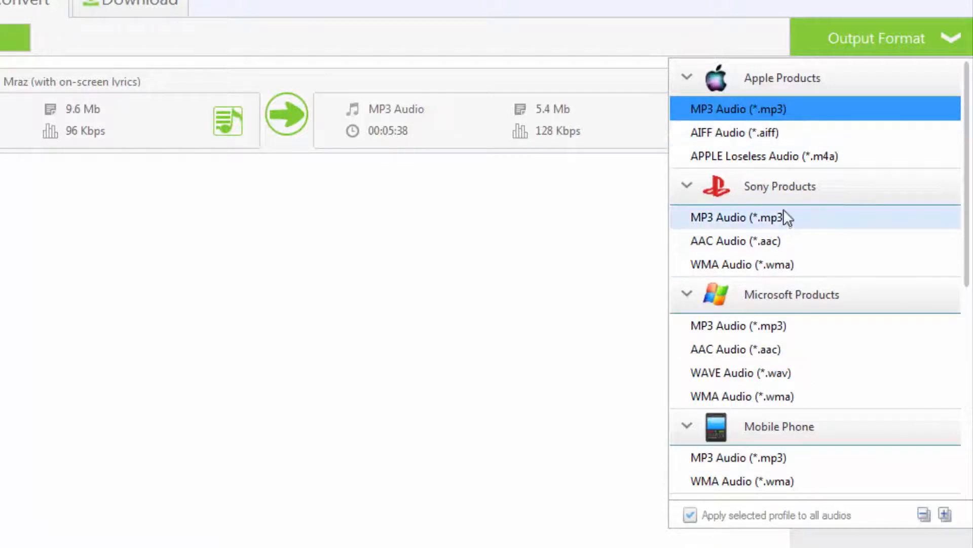
{"action": "mouse_move", "coordinate": [770, 326]}
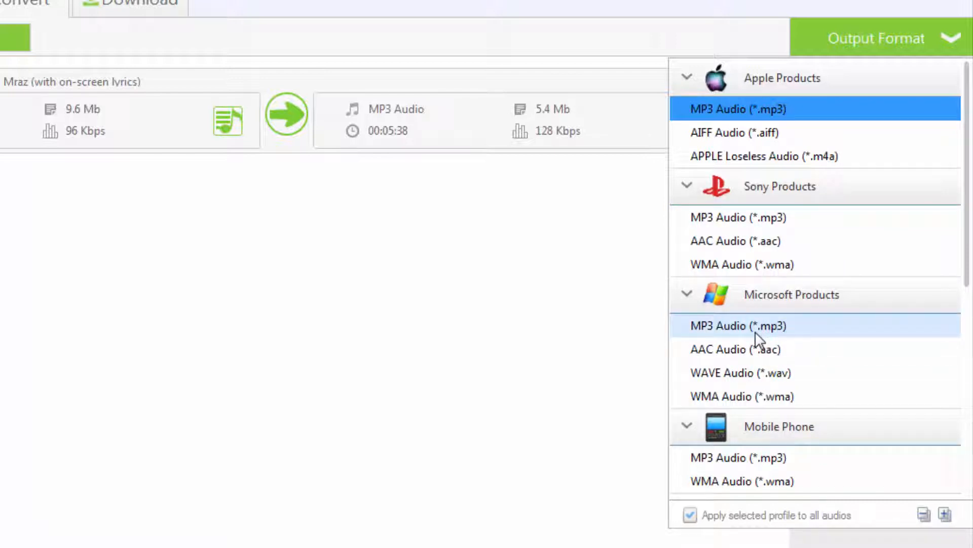
{"action": "left_click", "coordinate": [737, 326]}
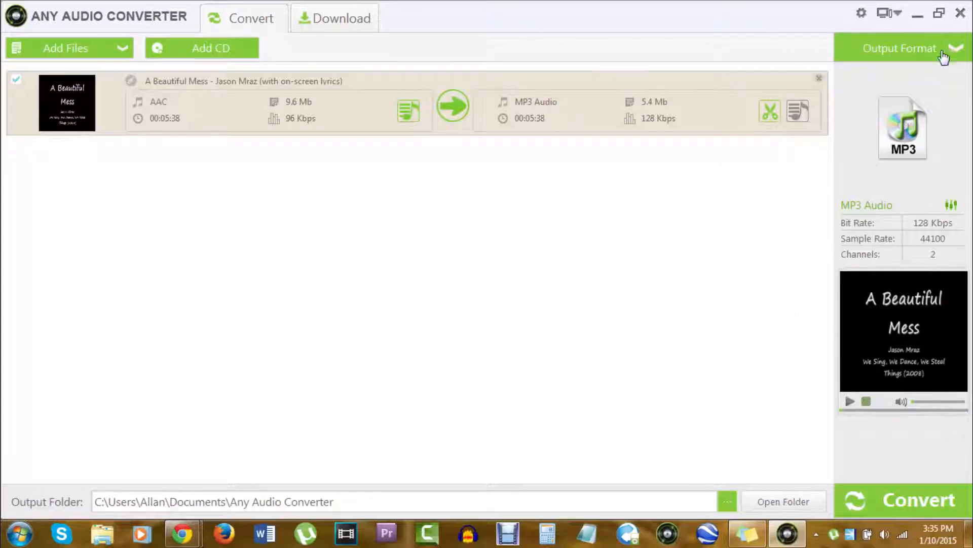
{"action": "left_click", "coordinate": [900, 48]}
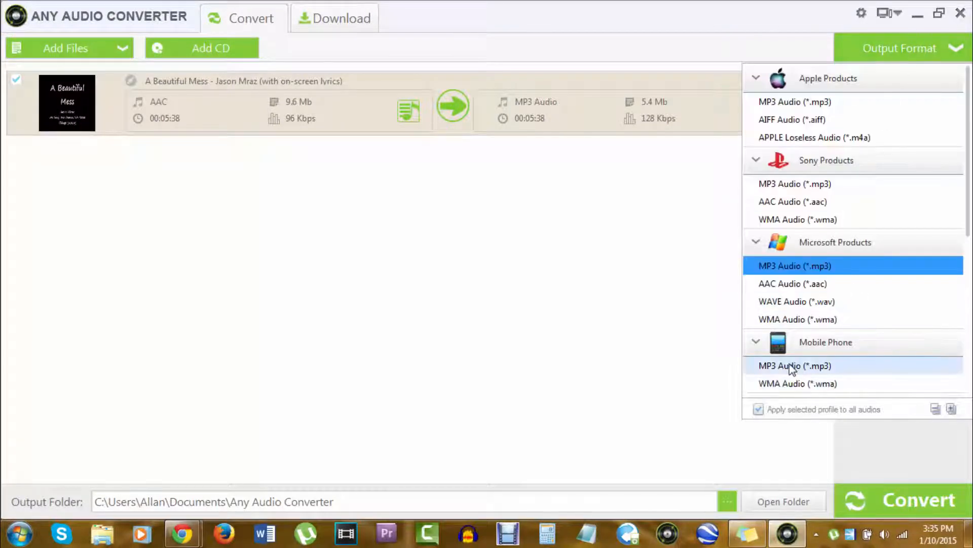
{"action": "left_click", "coordinate": [795, 365]}
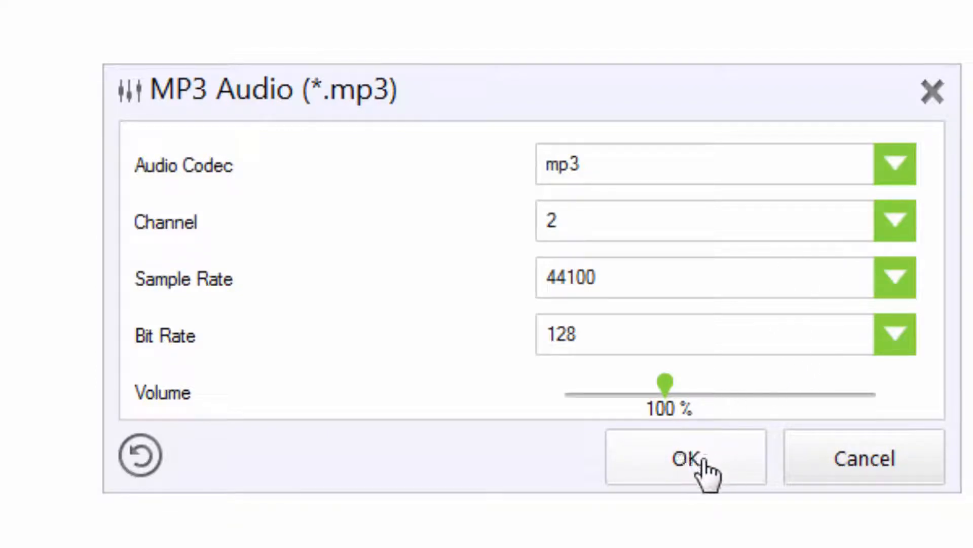
Step: Accept the MP3 settings: mp3 codec, 2 channels, 44100 Hz, 128 kbps
{"action": "left_click", "coordinate": [686, 458]}
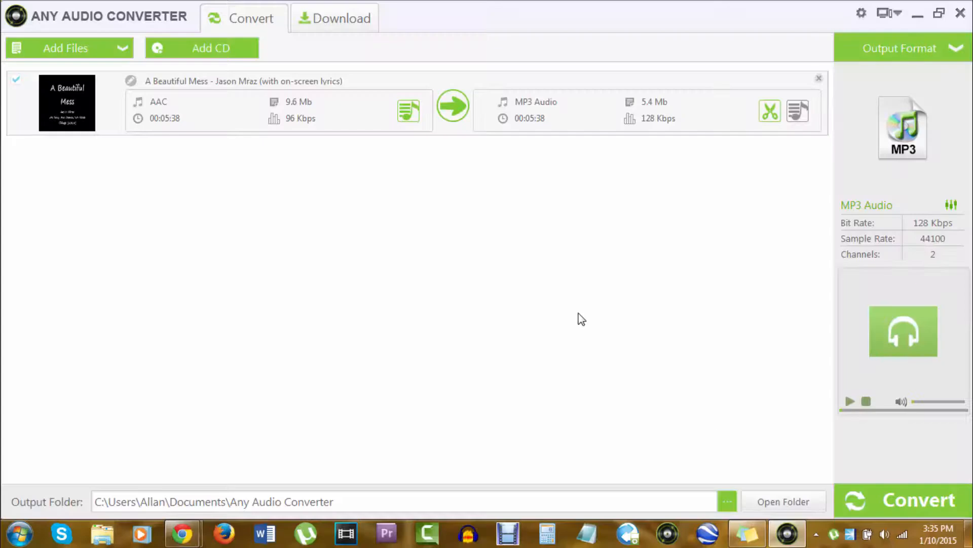
{"action": "mouse_move", "coordinate": [684, 350]}
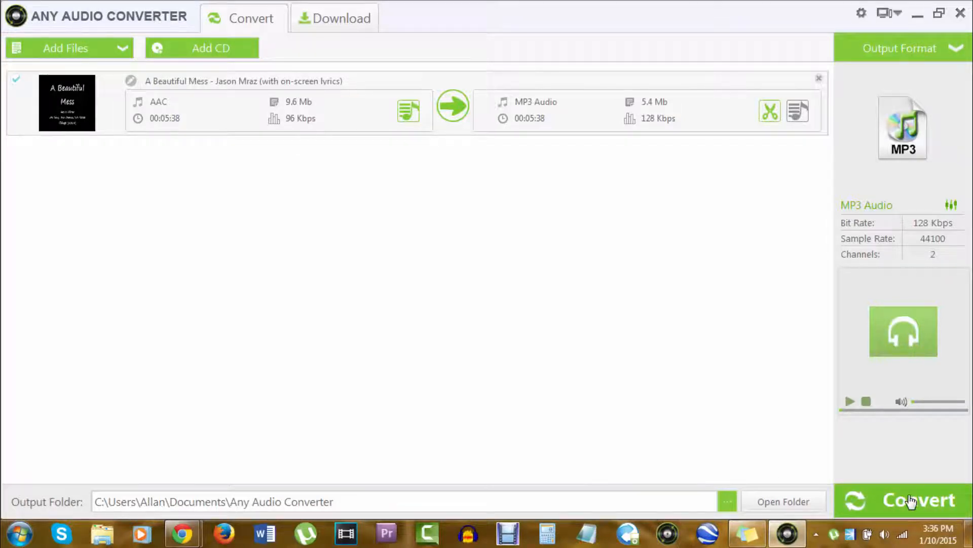
Step: Convert the video to MP3 and dismiss the Video Converter Ultimate upgrade offer
{"action": "left_click", "coordinate": [918, 500]}
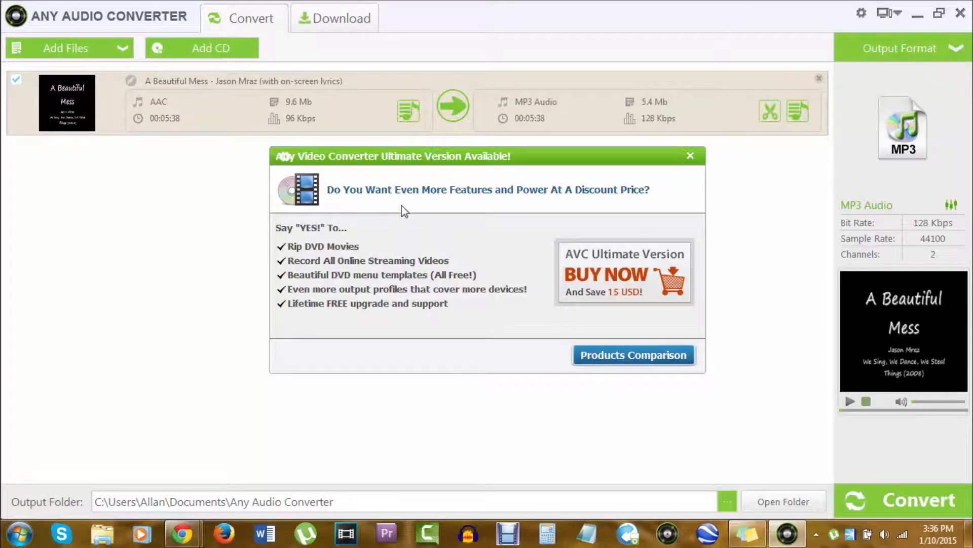
{"action": "mouse_move", "coordinate": [720, 181]}
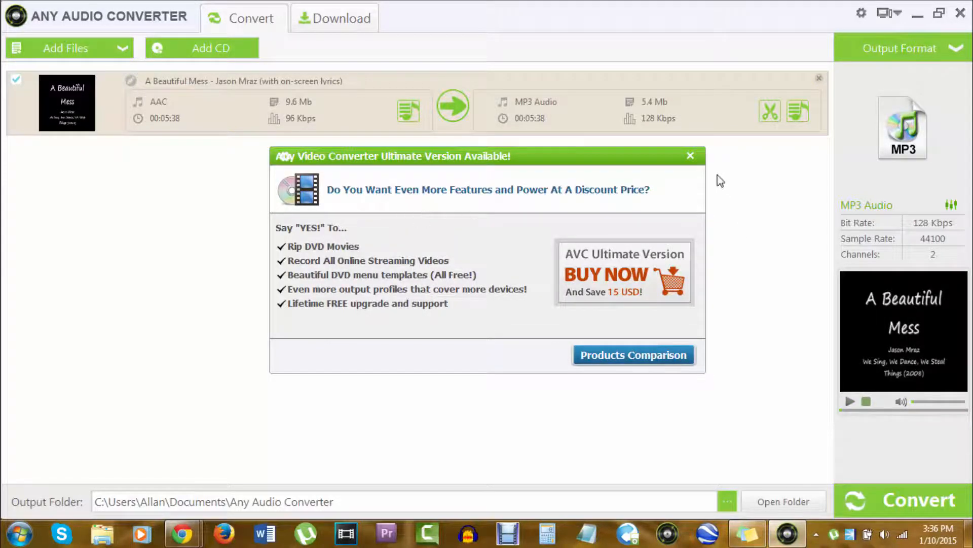
{"action": "left_click", "coordinate": [690, 155]}
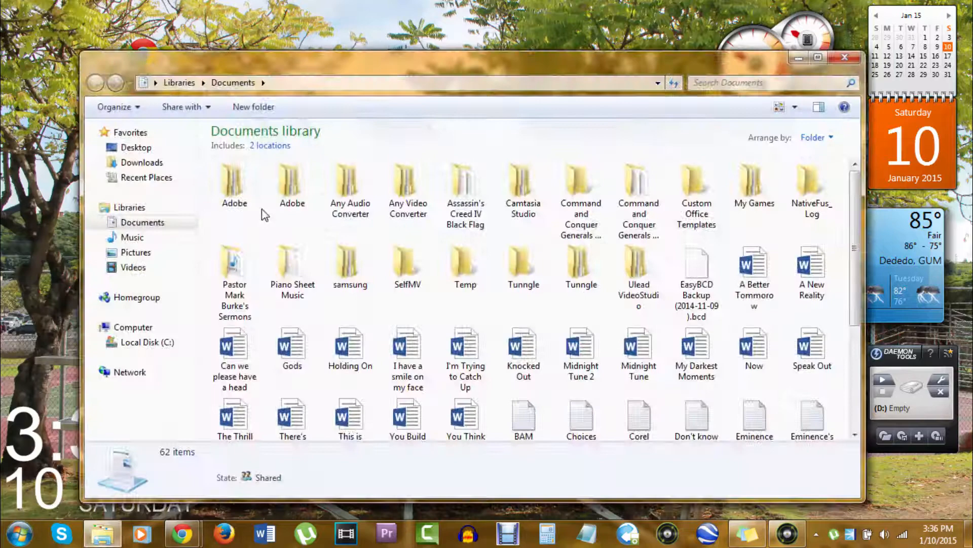
Step: Open Documents > Any Audio Converter > MP3_AUDIO and select the converted A Beautiful Mess MP3
{"action": "left_click", "coordinate": [350, 186]}
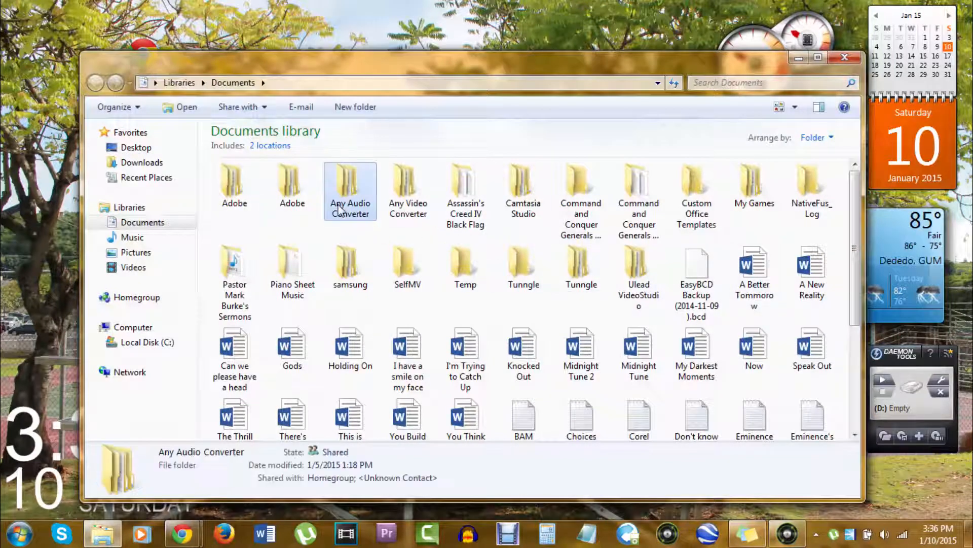
{"action": "mouse_move", "coordinate": [369, 196]}
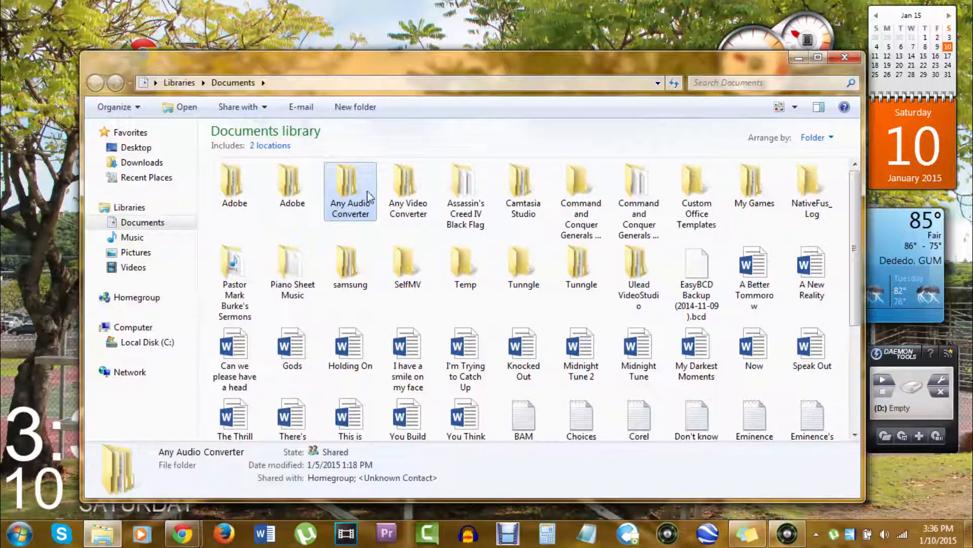
{"action": "double_click", "coordinate": [350, 184]}
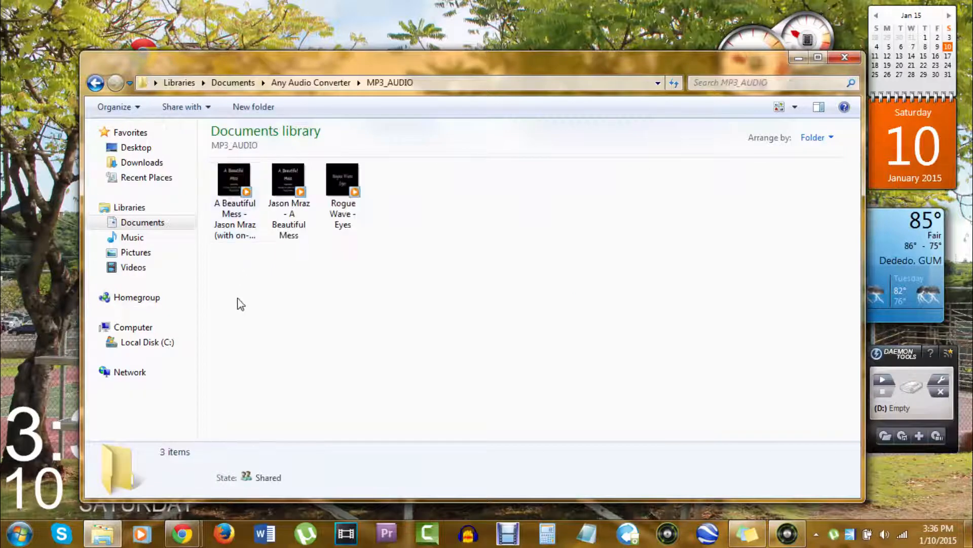
{"action": "left_click", "coordinate": [234, 187]}
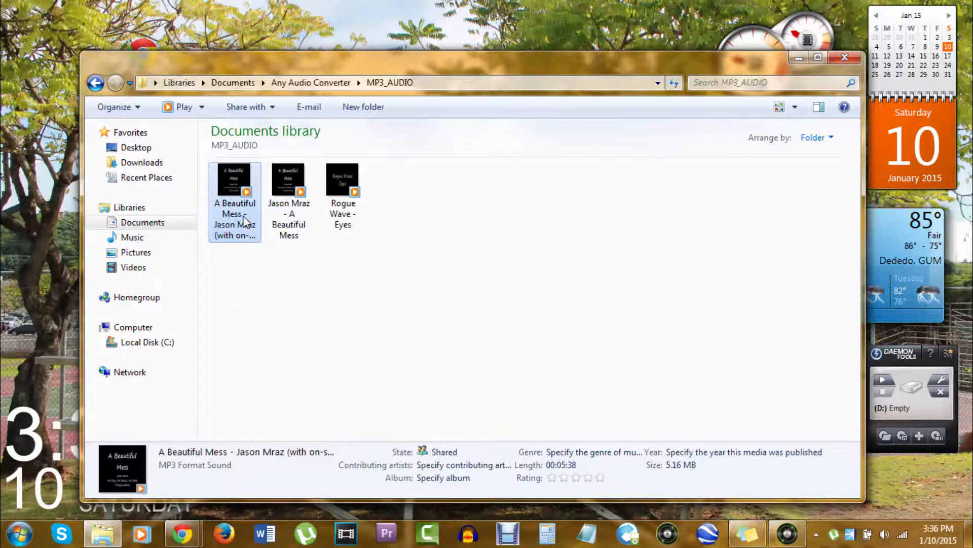
{"action": "double_click", "coordinate": [234, 180]}
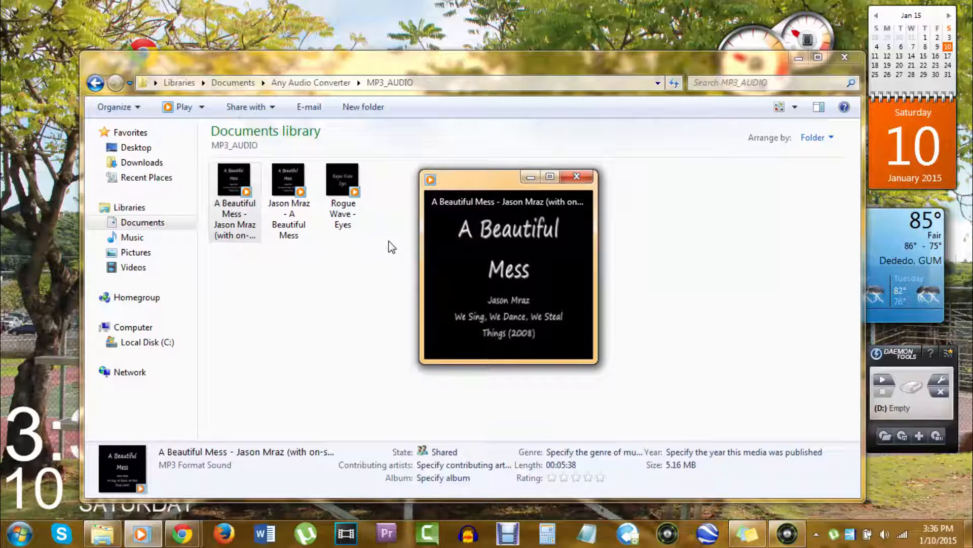
{"action": "mouse_move", "coordinate": [395, 242]}
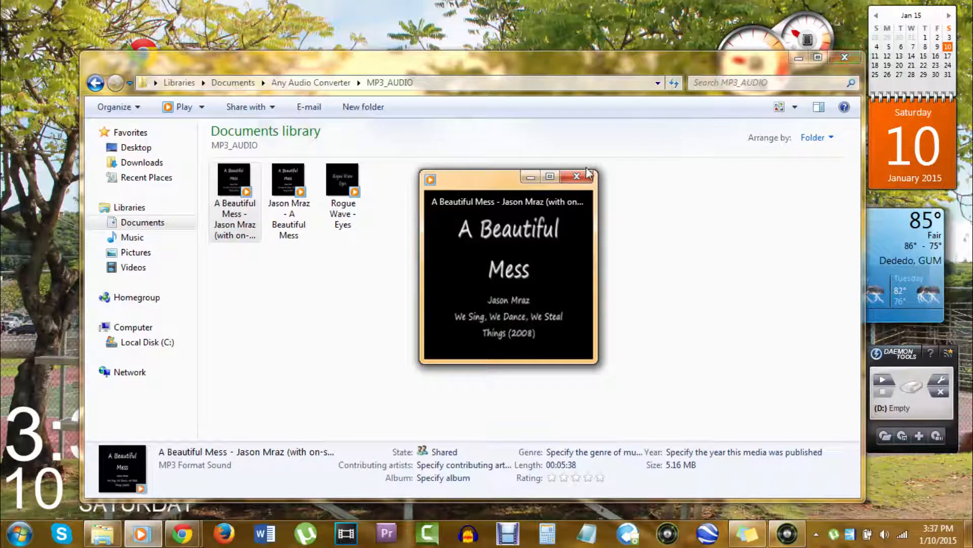
{"action": "left_click", "coordinate": [577, 176]}
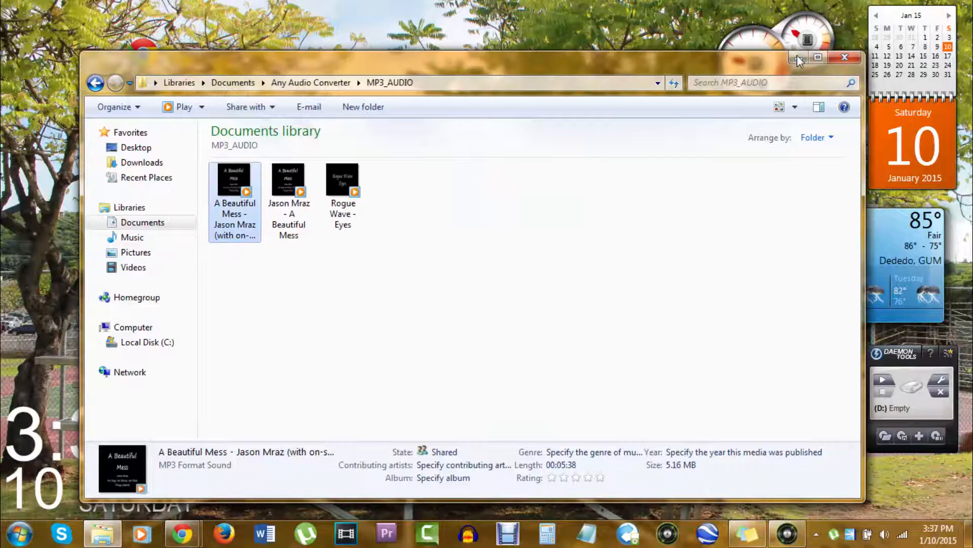